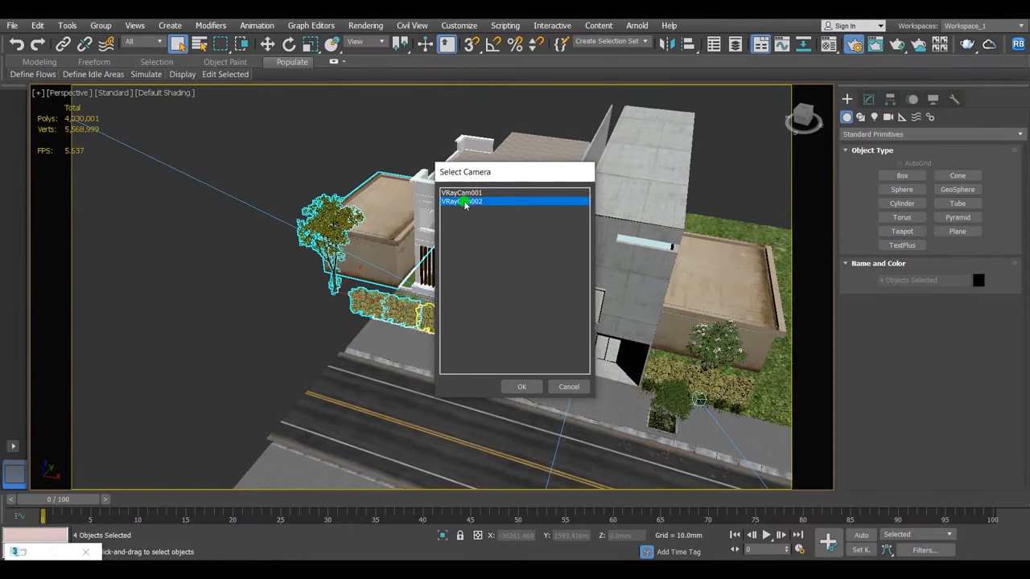
Pick VRayCam002 in the Select Camera dialog
left_click(521, 386)
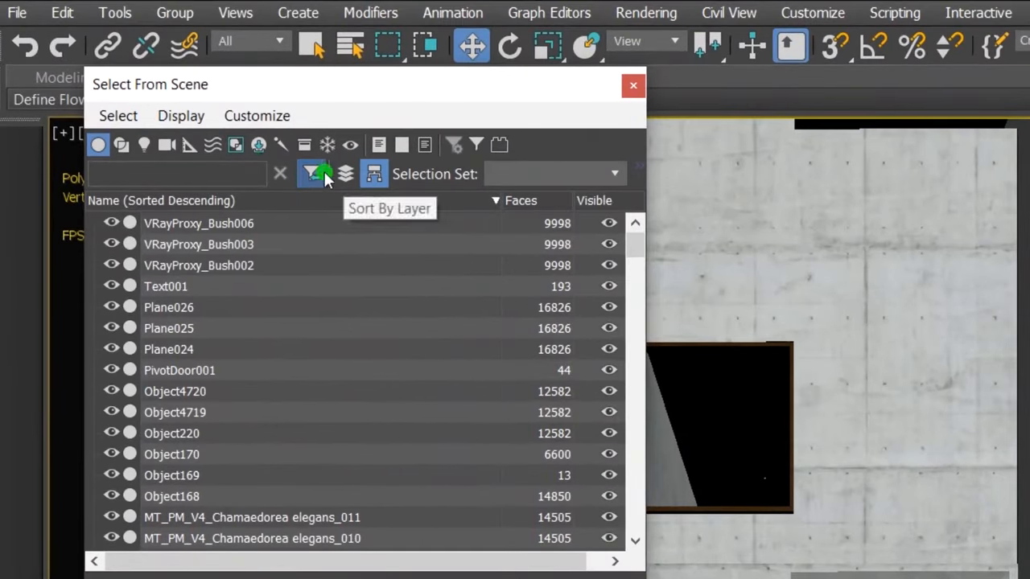
Display hidden objects in the Select From Scene list and unhide Plane5305
left_click(180, 115)
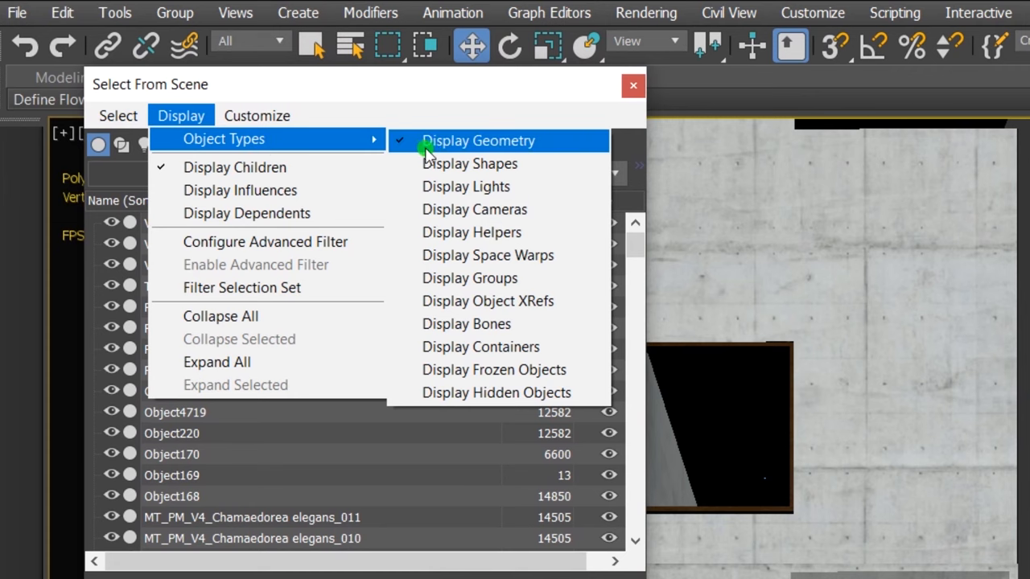
left_click(477, 141)
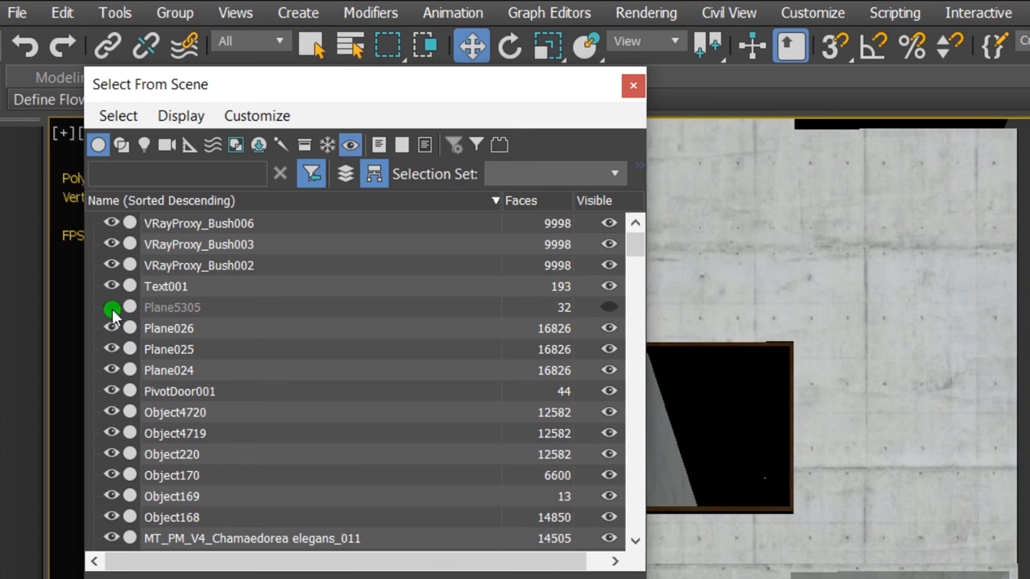
left_click(633, 85)
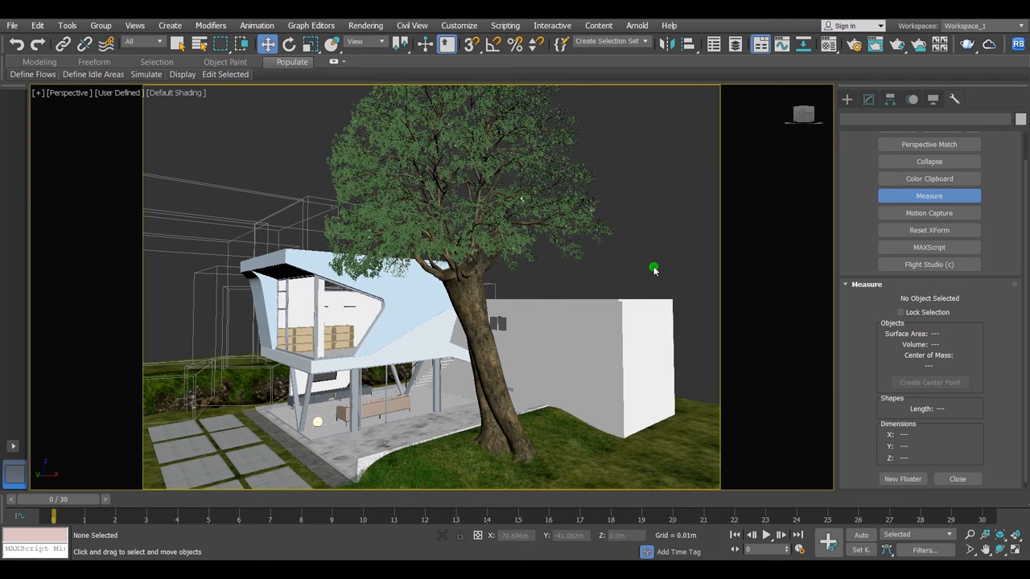
Clear the selection and bring up the quad menu on the white box
left_click(605, 383)
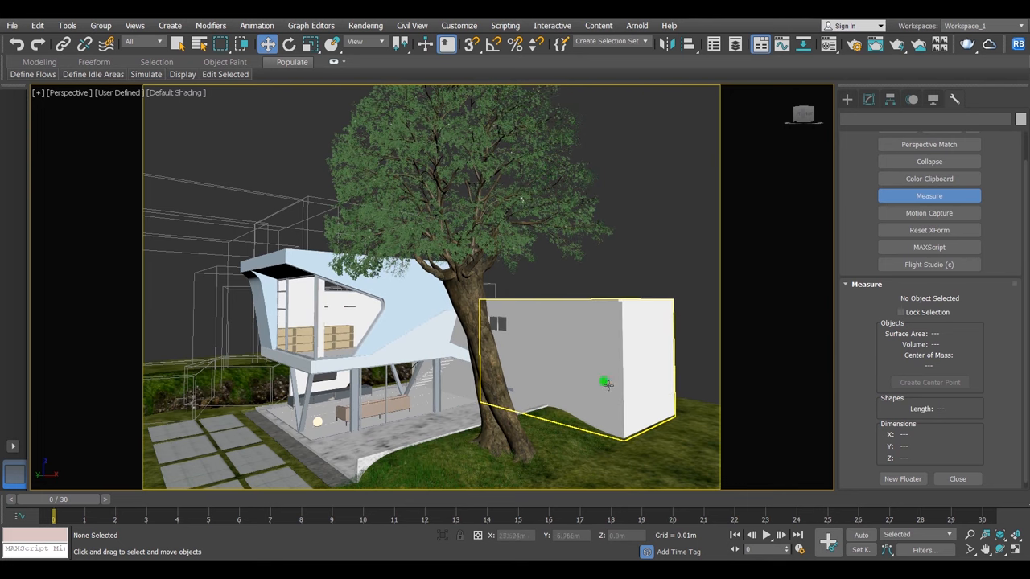
right_click(606, 383)
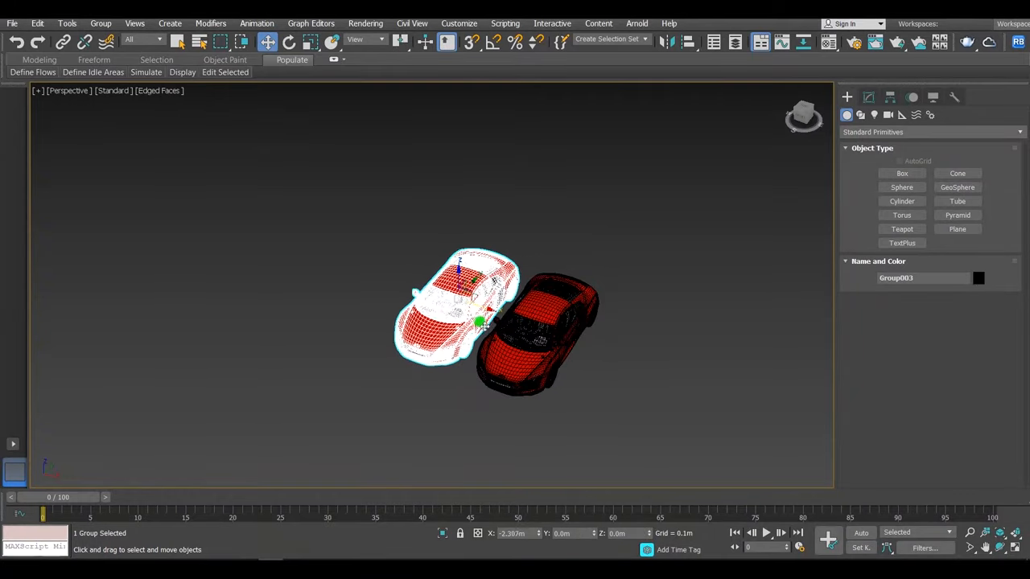
Shift-drag the car group to make ten plain copies
left_click_drag(478, 322, 503, 346)
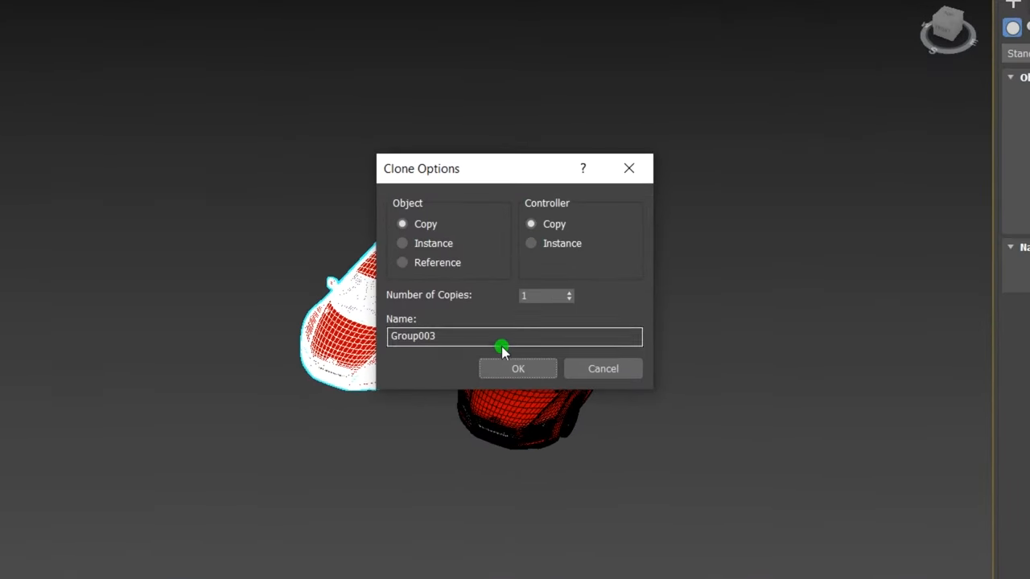
left_click(517, 369)
type("0")
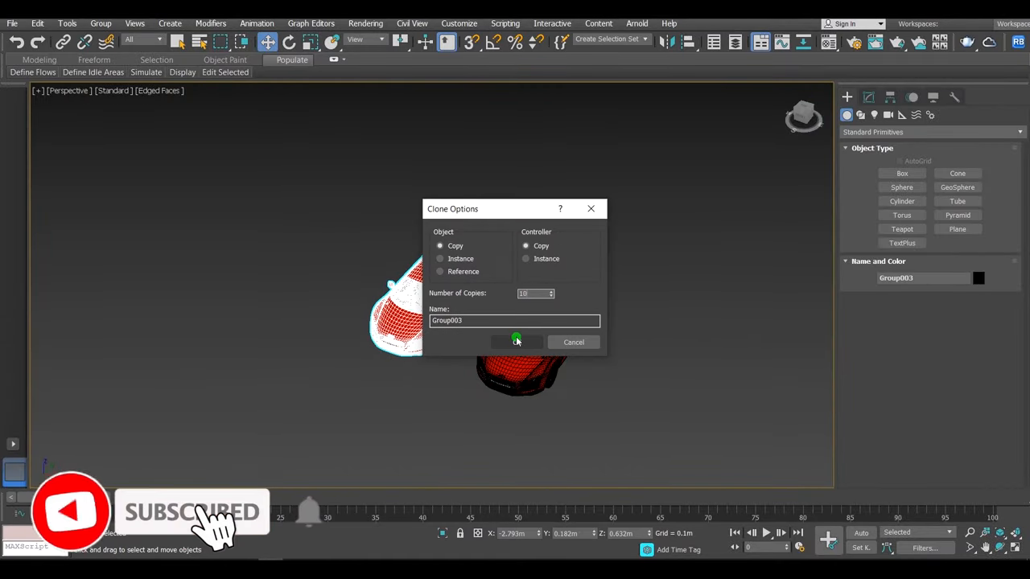
left_click(517, 341)
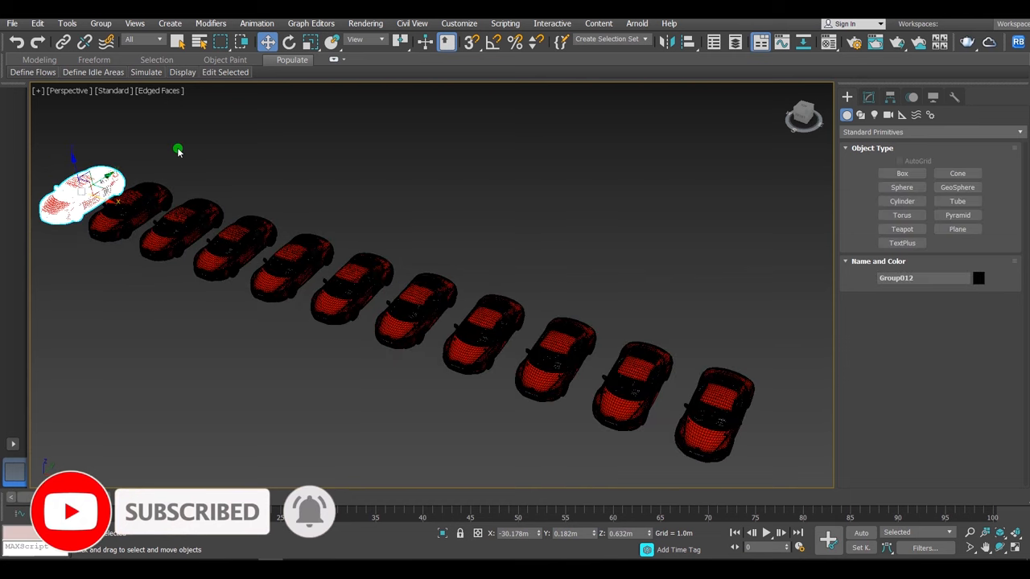
Save the scene with the copies and open the copy-vs-instance test file
left_click(13, 22)
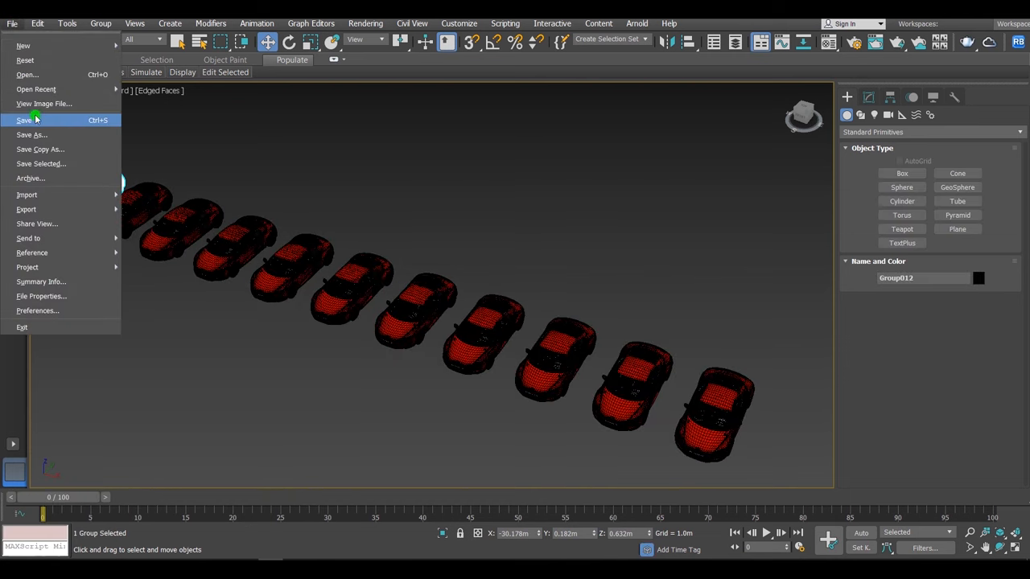
left_click(31, 134)
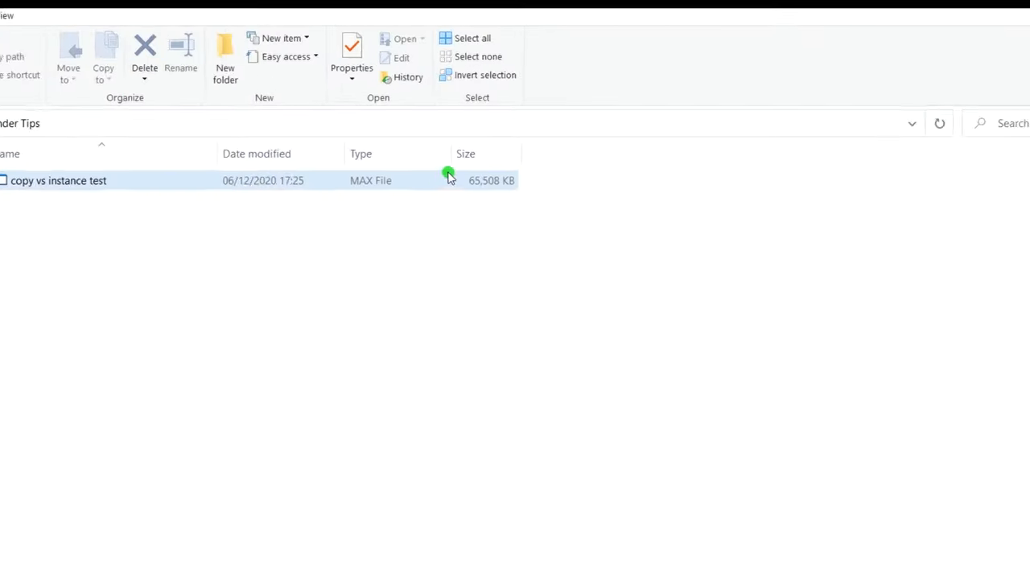
double_click(58, 181)
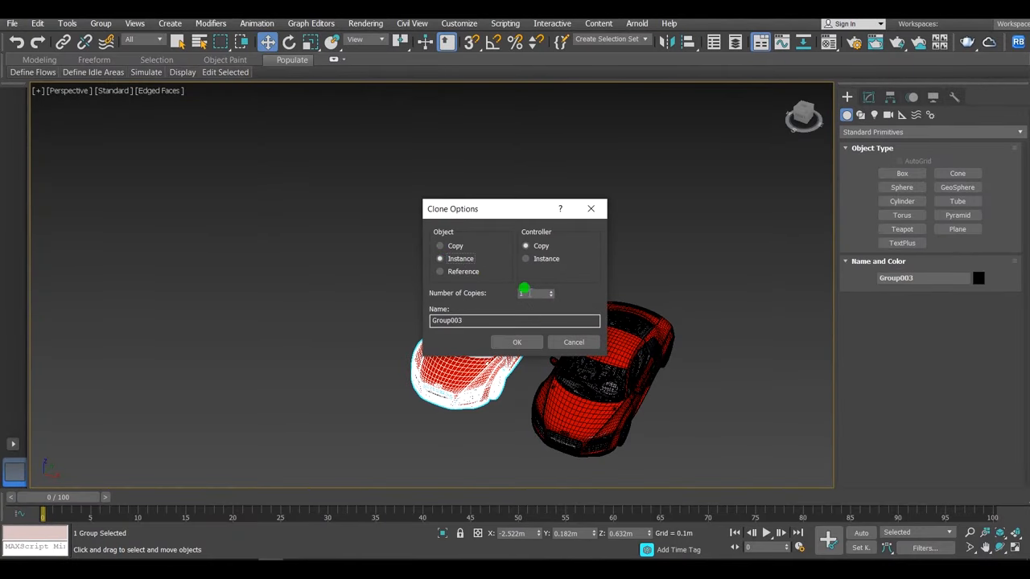
Clone the car as ten instances via Clone Options
left_click(516, 342)
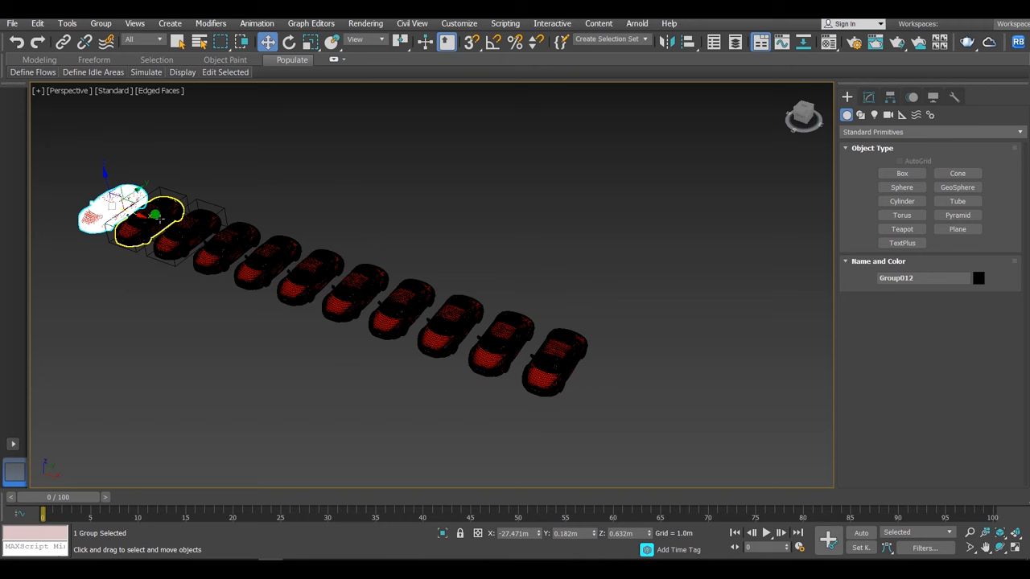
scroll("up", 3)
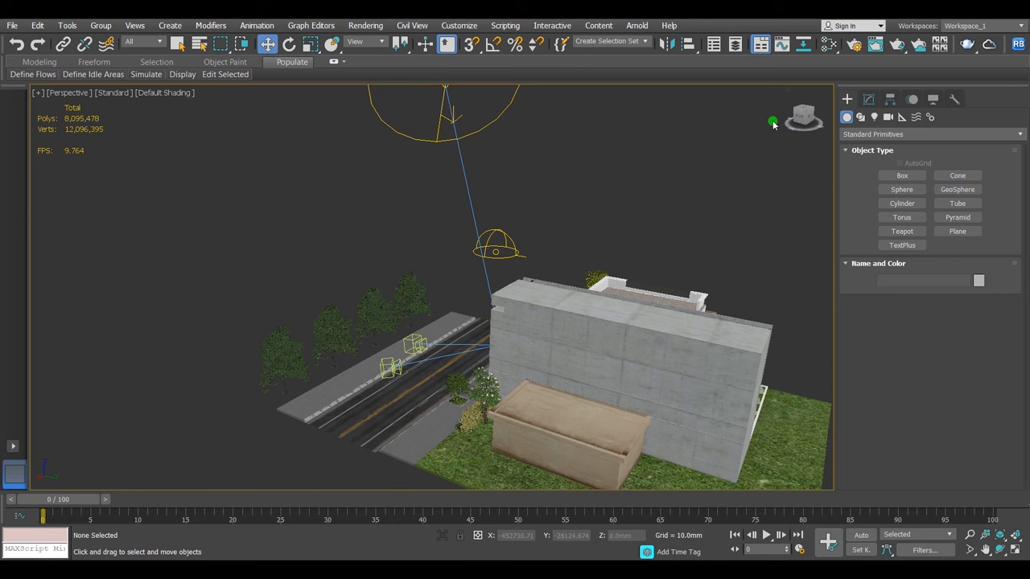
Select the four trees along the road, then switch to the car scene
left_click(286, 356)
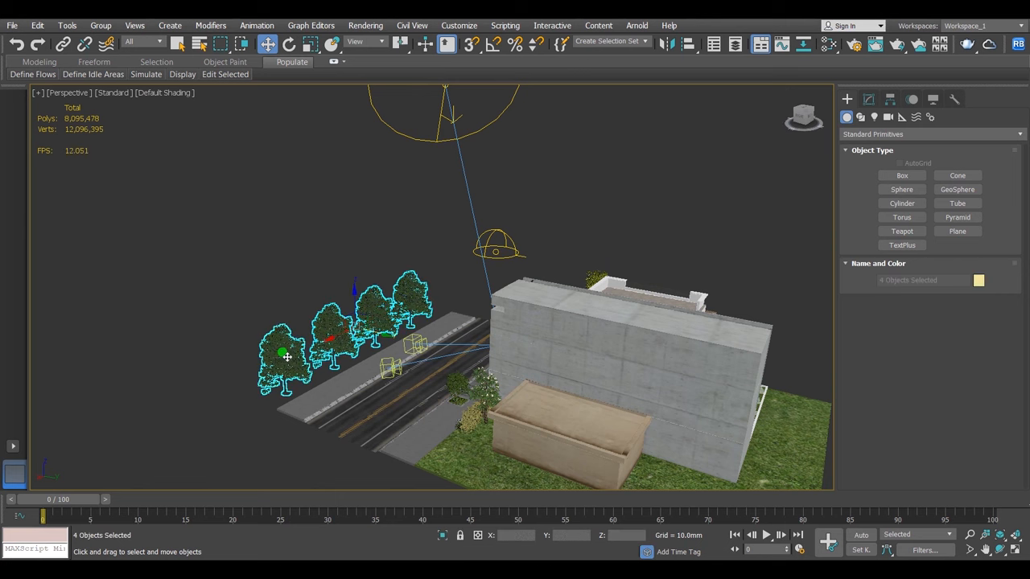
left_click(957, 231)
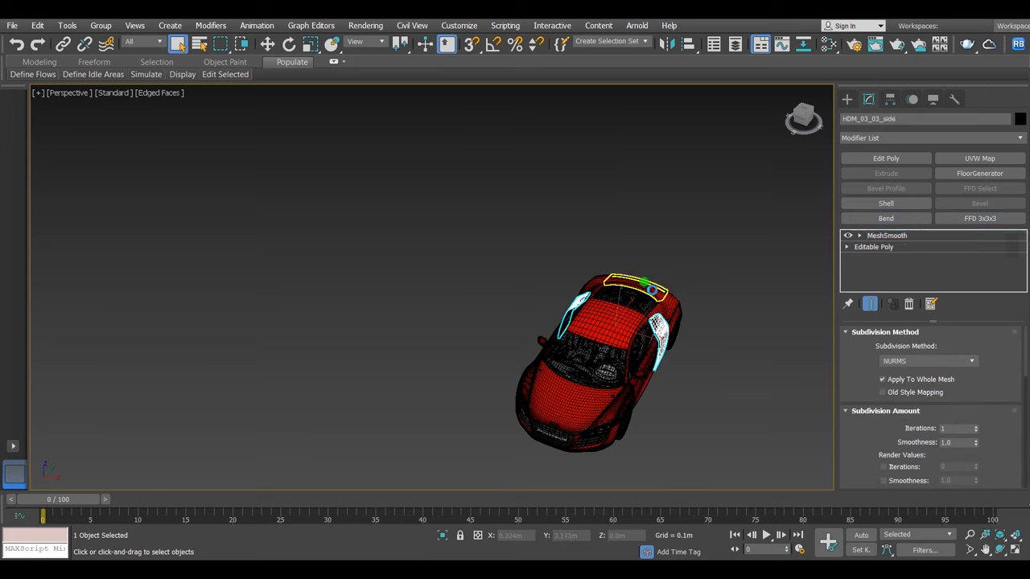
Attach the chosen car parts to HDM_03_03_hood using Edit Poly's Attach list
left_click(886, 235)
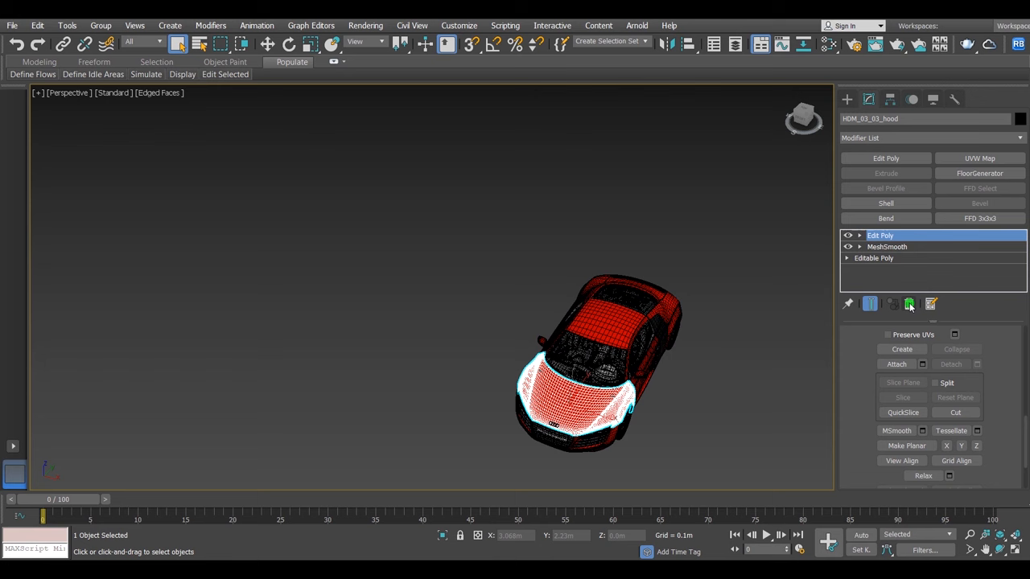
left_click(101, 24)
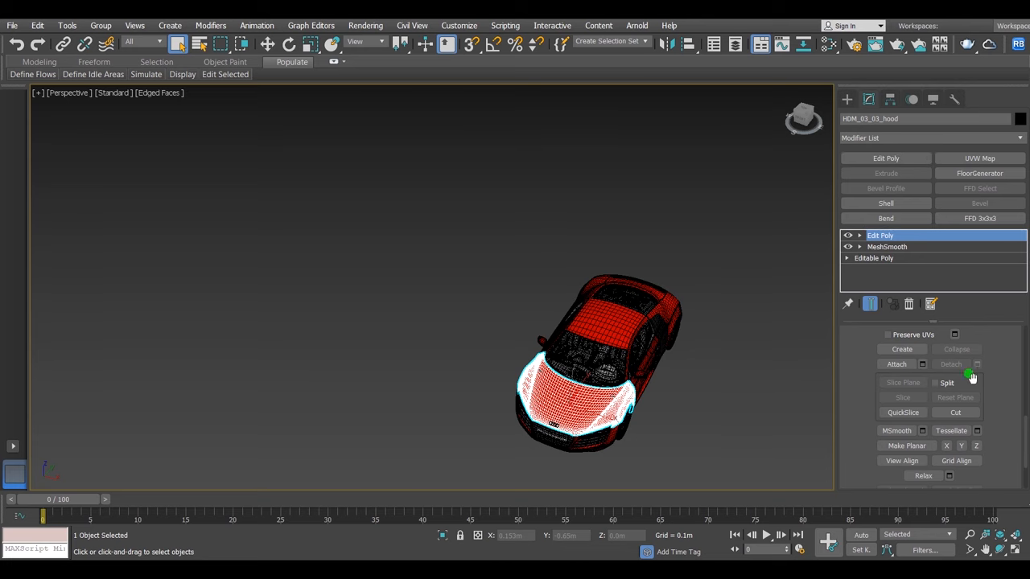
left_click(896, 364)
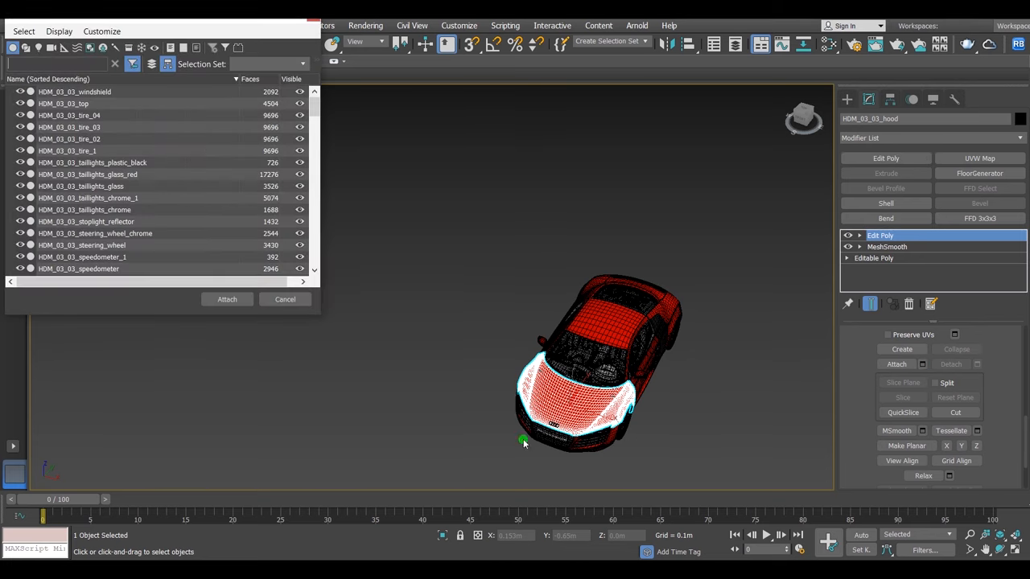
left_click(227, 299)
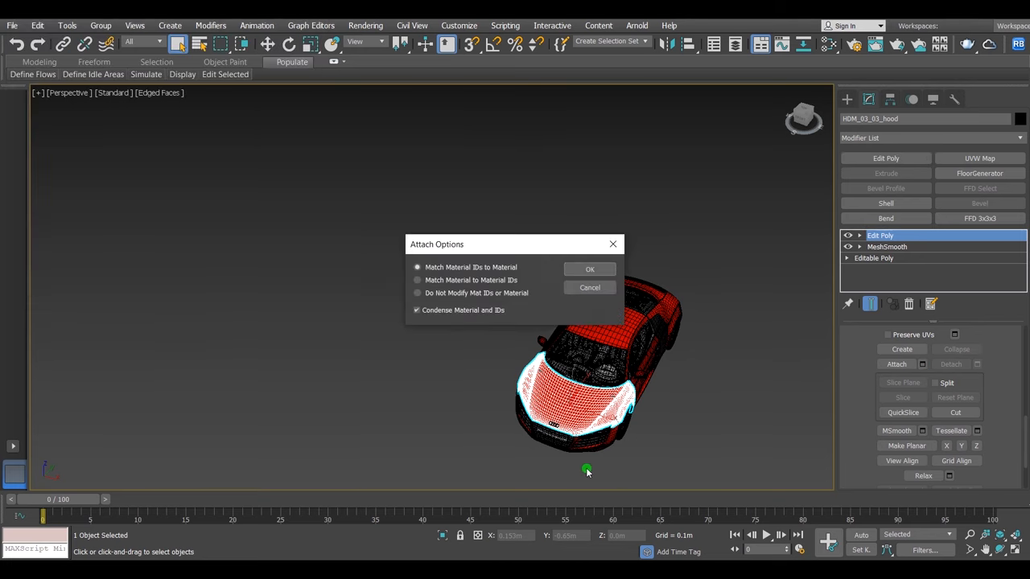
left_click(590, 269)
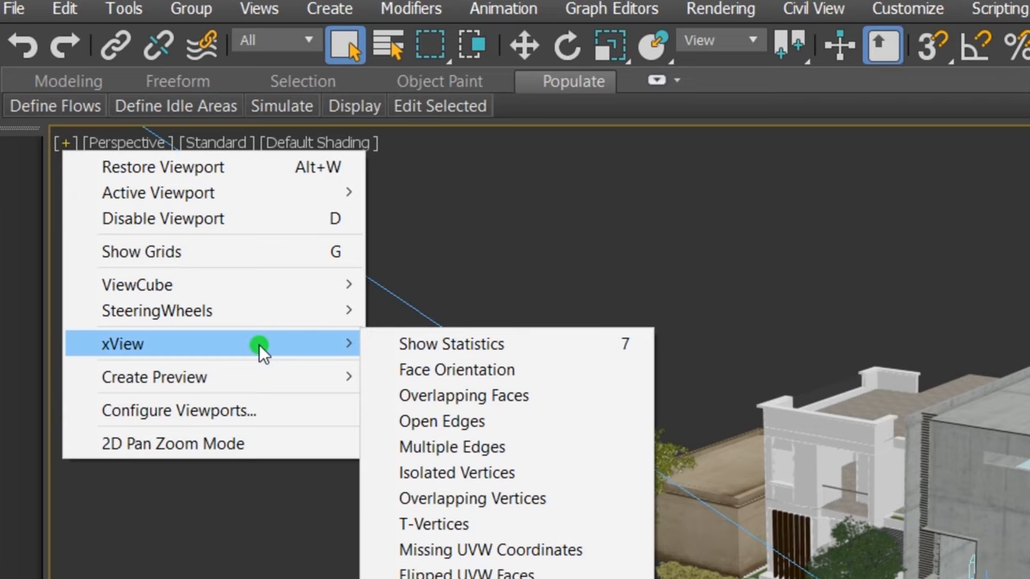
Enable viewport statistics with triangle and edge counts for Total + Selection
left_click(451, 344)
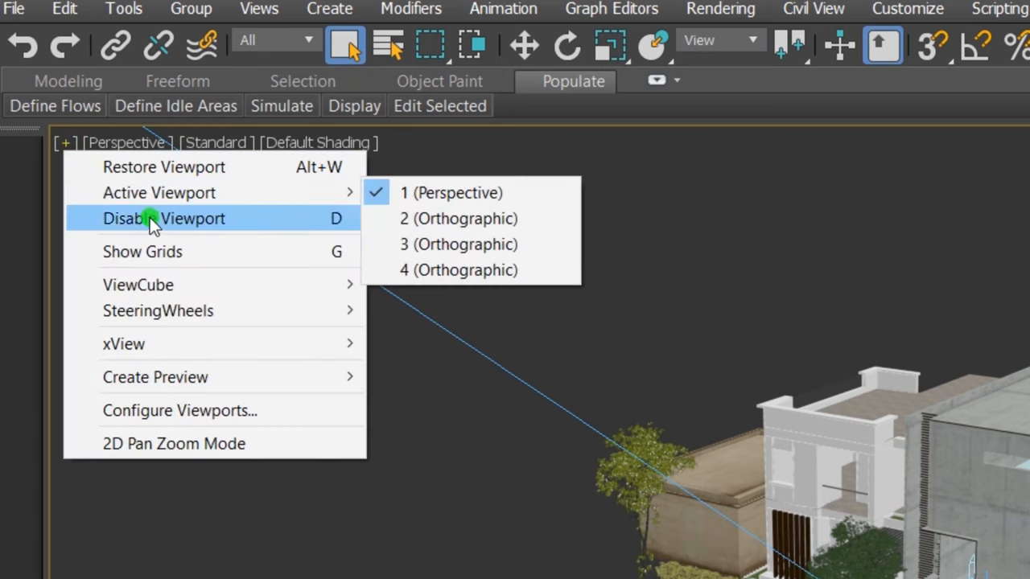
left_click(180, 410)
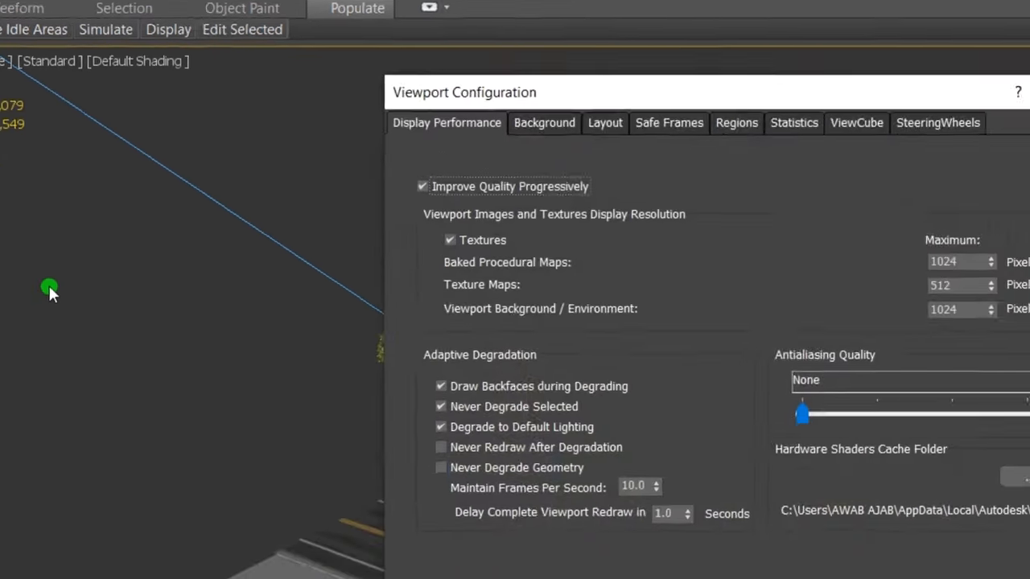
left_click(793, 122)
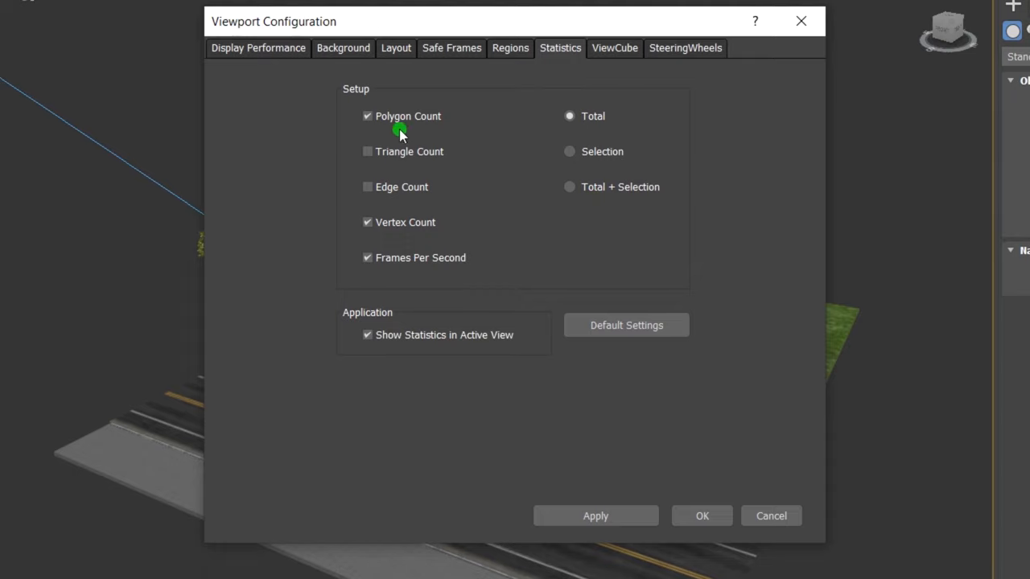
left_click(367, 151)
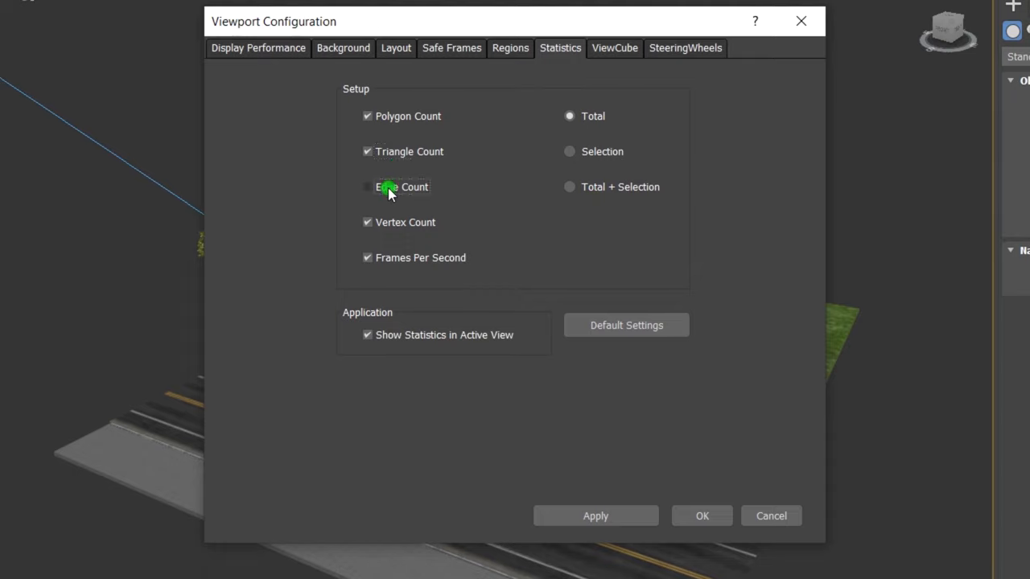
left_click(367, 187)
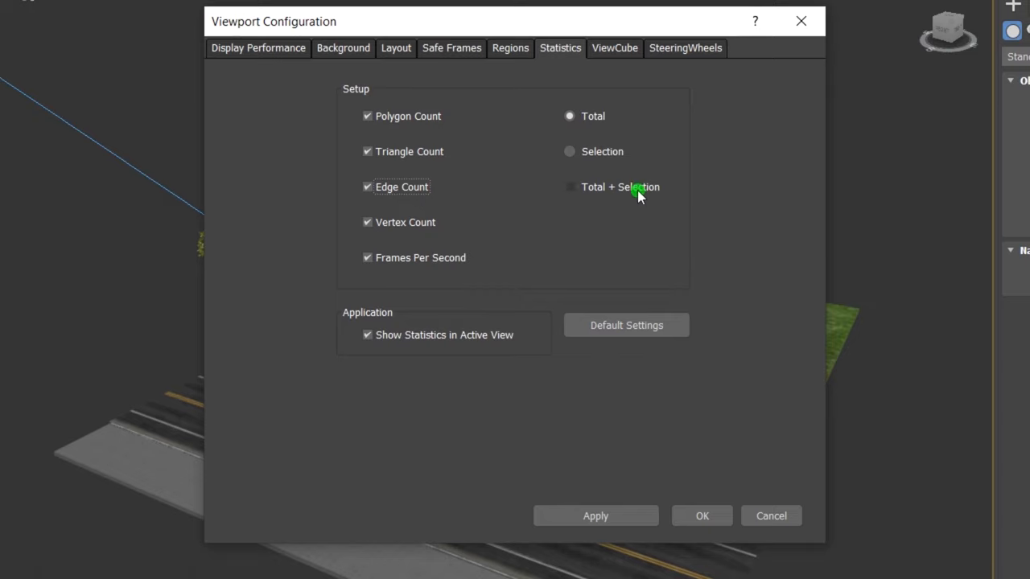
left_click(569, 186)
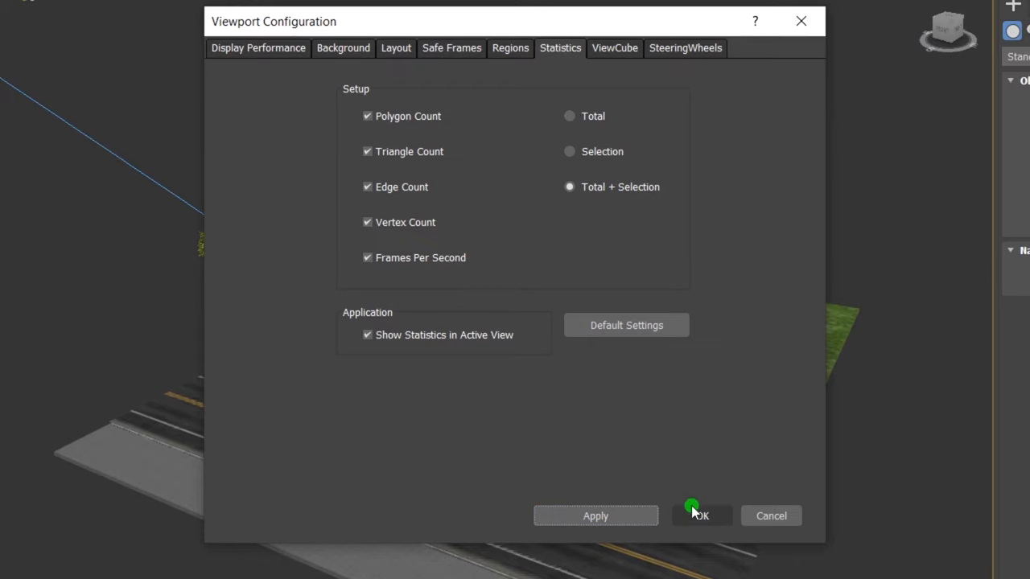
left_click(699, 516)
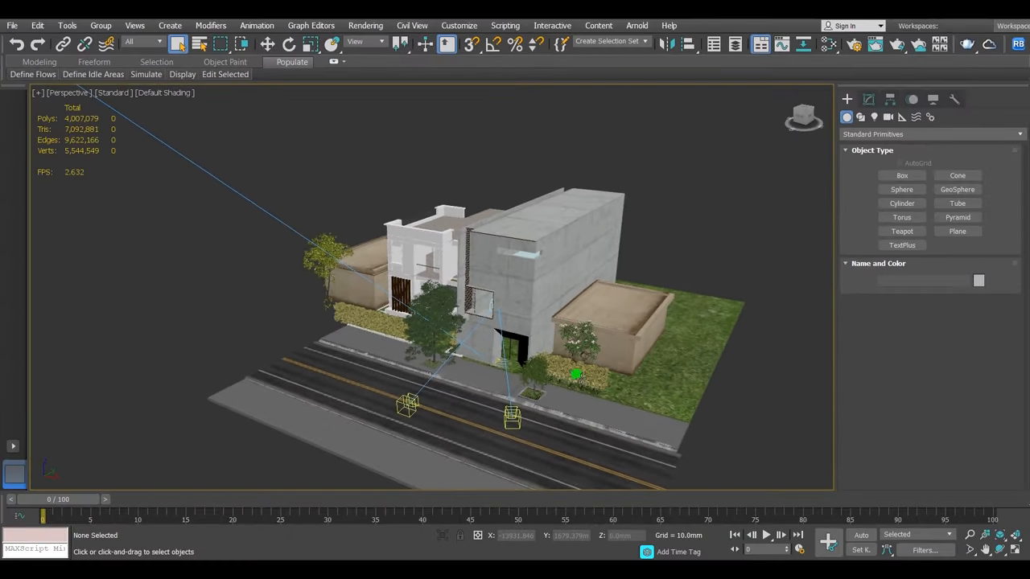
Show the house scene's Select From Scene list with its Faces column
left_click(575, 350)
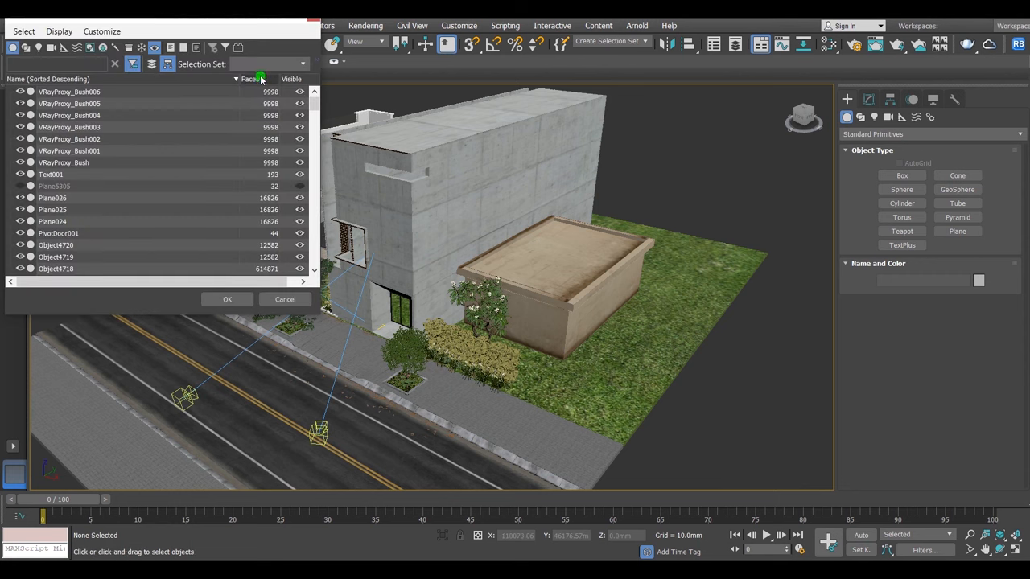
Sort objects by Faces descending, select the Chamaedorea palm, and open Configure Columns
left_click(251, 79)
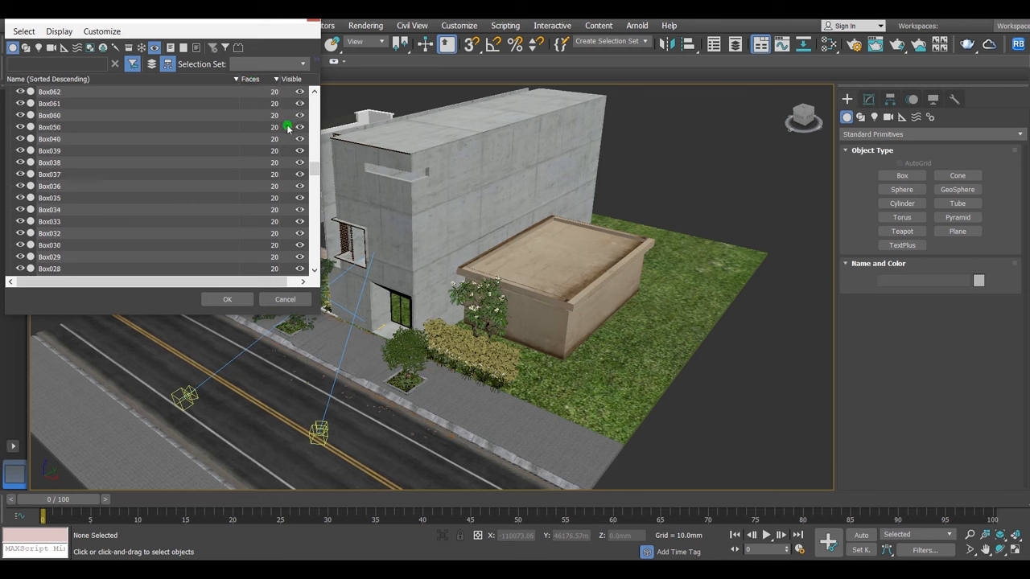
left_click(251, 79)
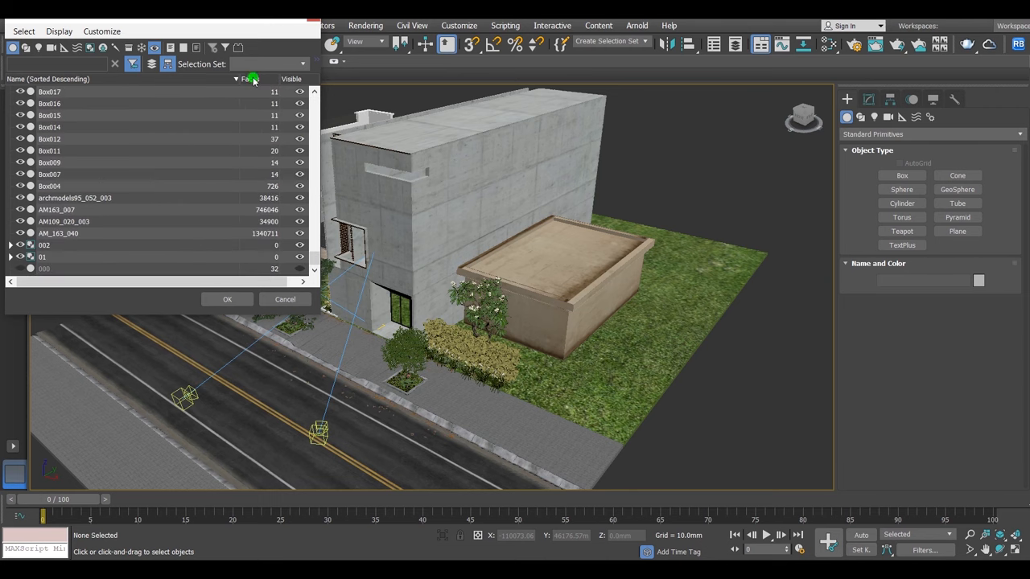
left_click(261, 79)
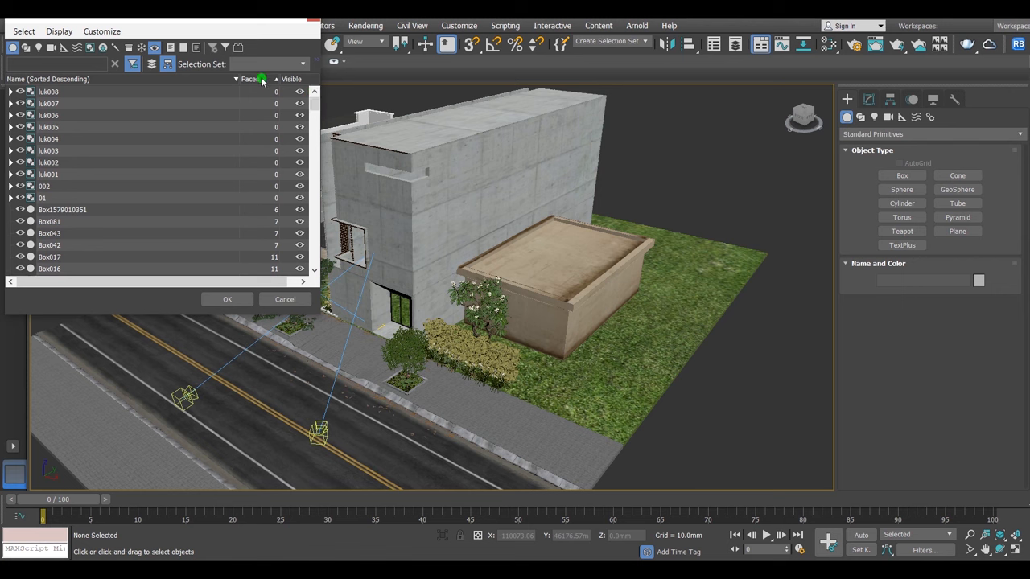
left_click(250, 79)
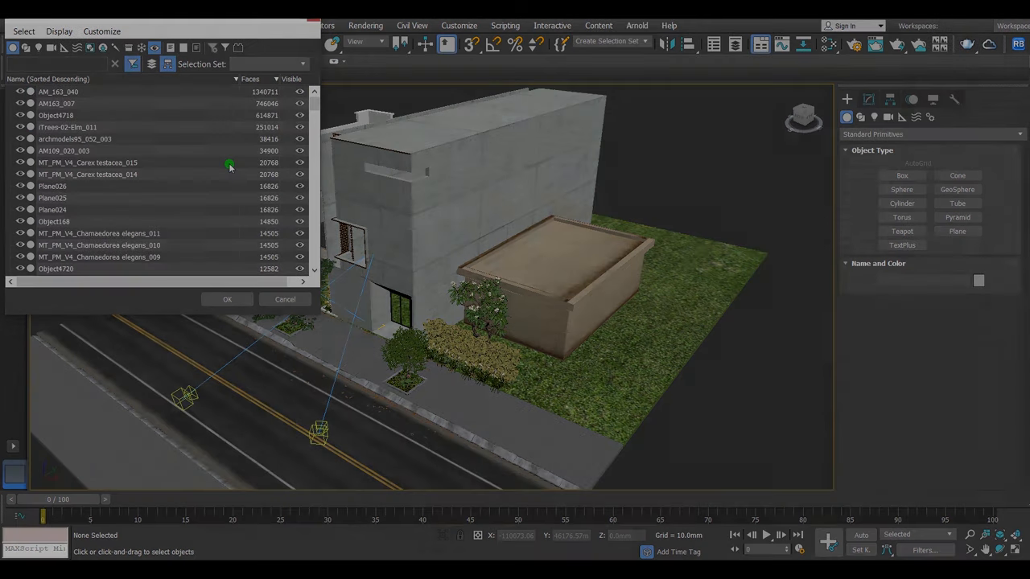
left_click(100, 233)
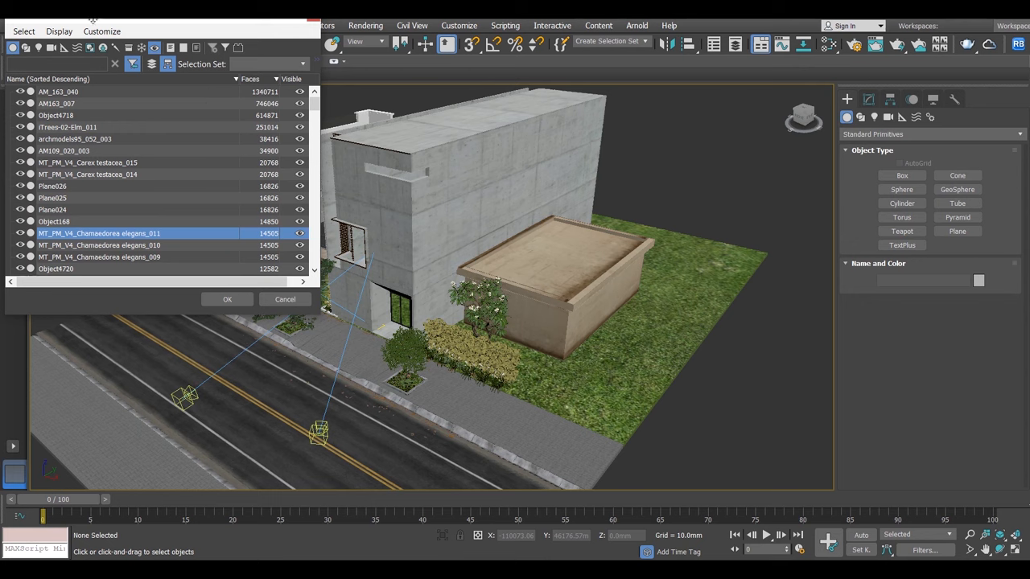
left_click(102, 30)
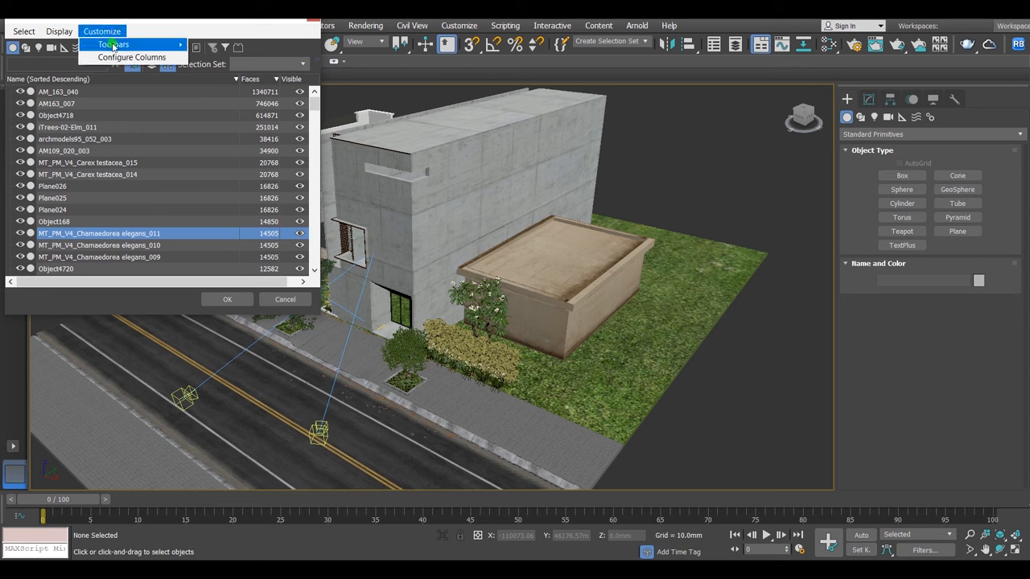
left_click(131, 57)
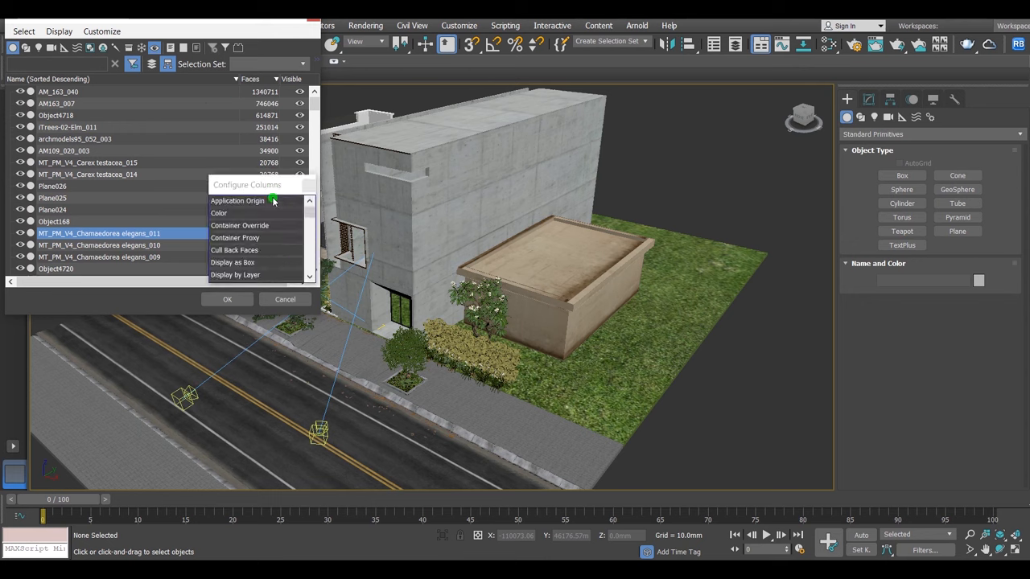